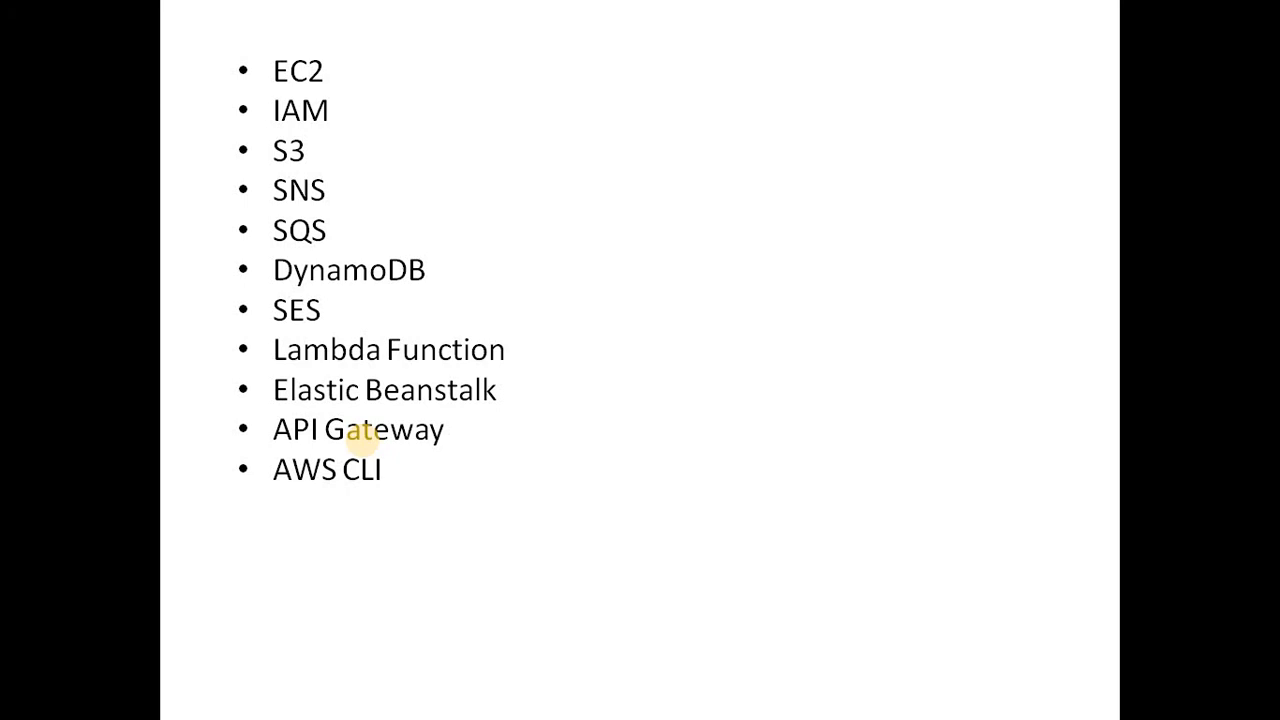
{"action": "mouse_move", "coordinate": [560, 495]}
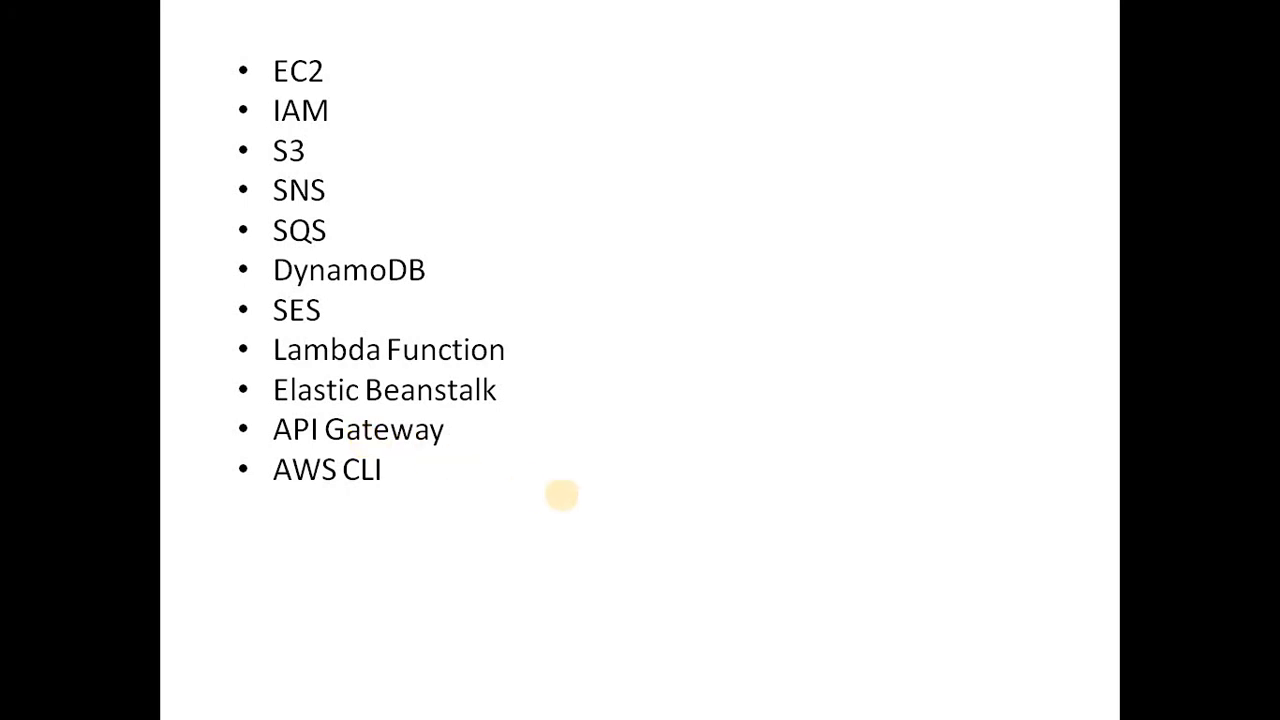